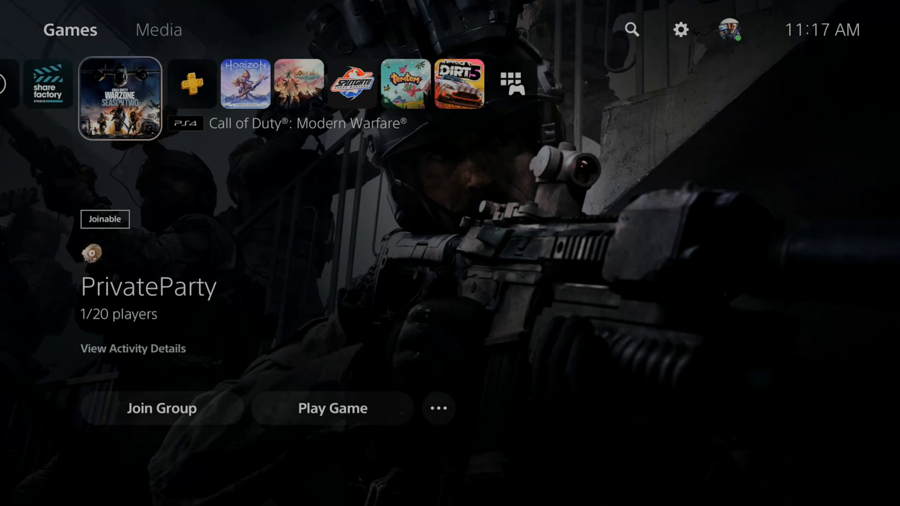
- Reach the Network Connection Status page from the home screen via Settings
left_click(191, 83)
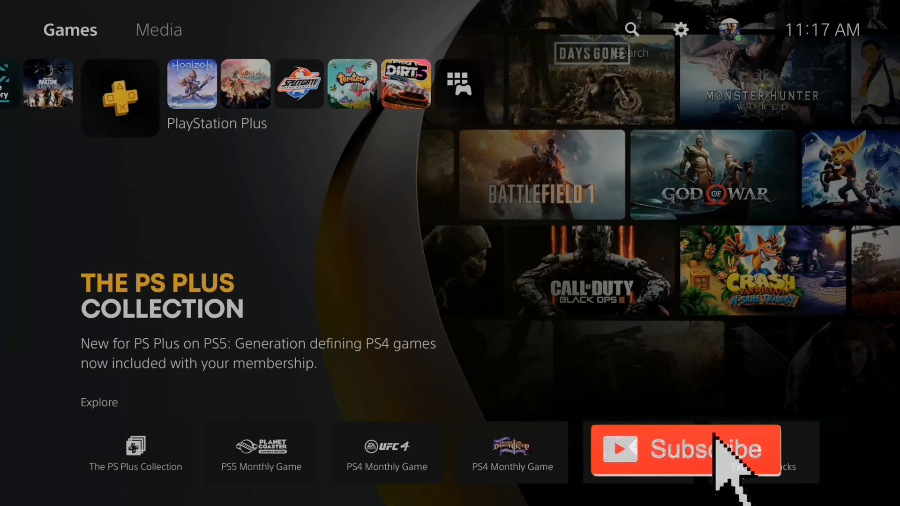
left_click(681, 30)
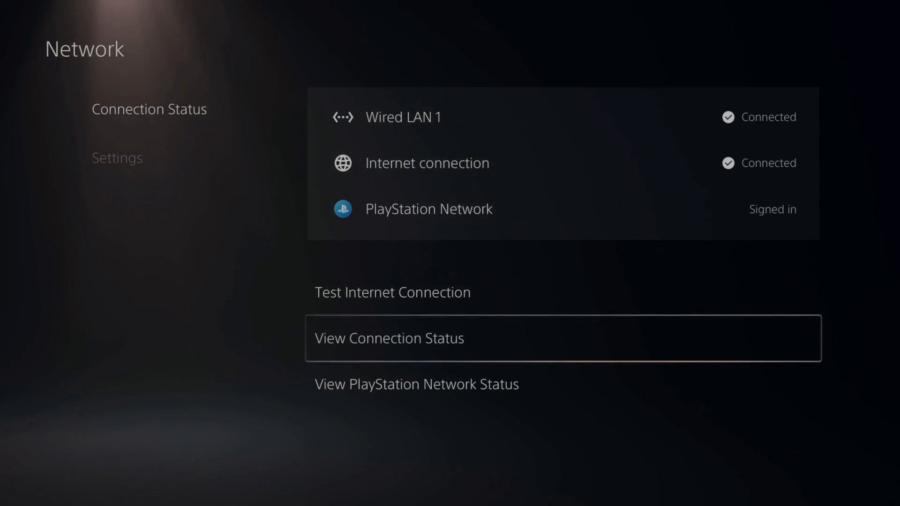
- Show the detailed connection status and scroll through MAC, IP, gateway, DNS and NAT type entries
left_click(388, 337)
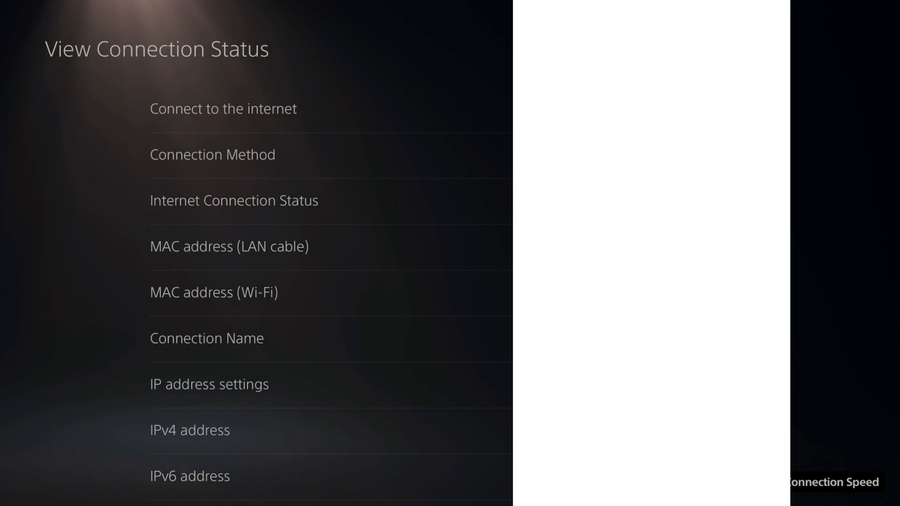
scroll("down", 3)
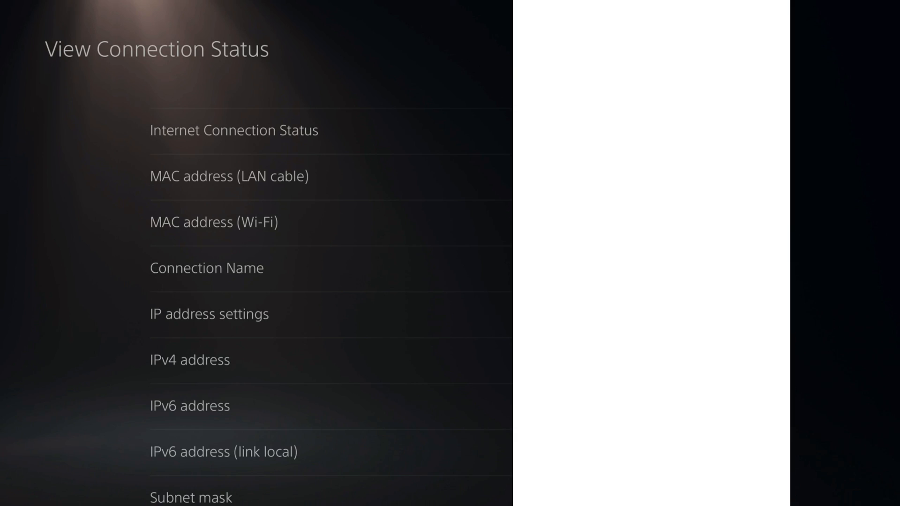
scroll("down", 3)
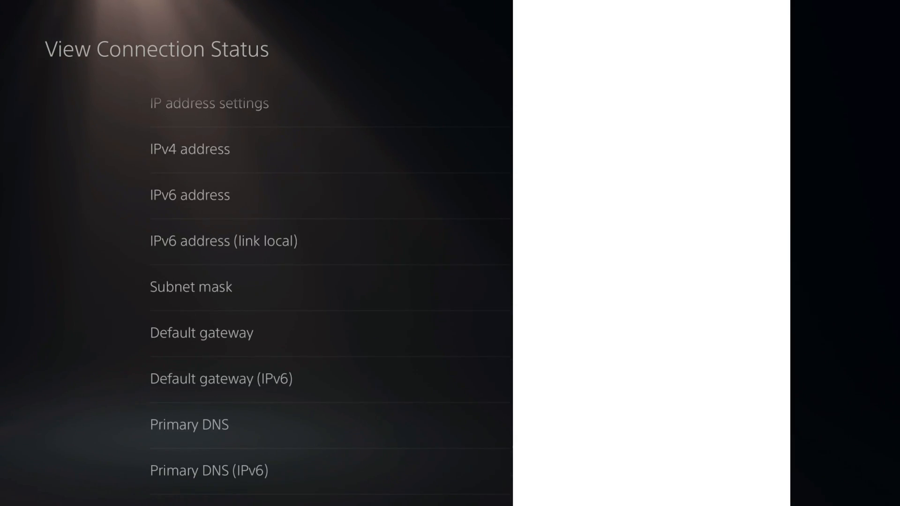
scroll("down", 3)
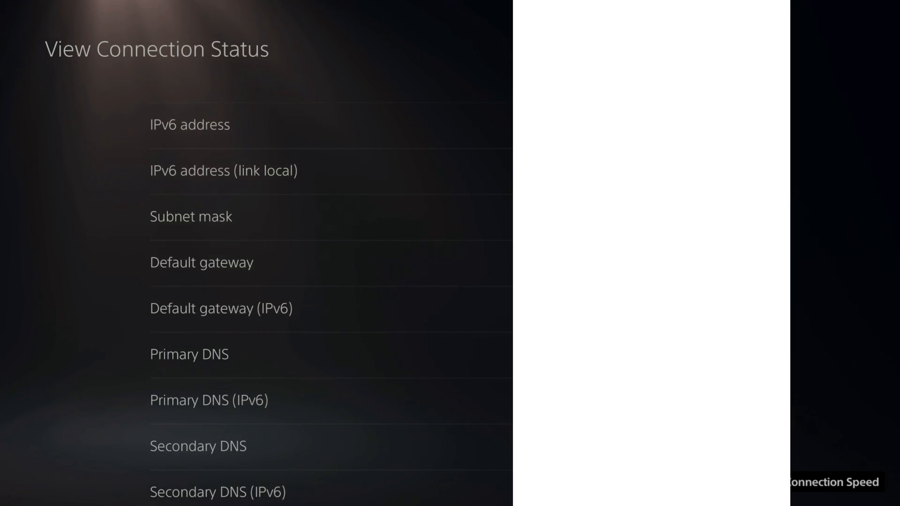
scroll("down", 3)
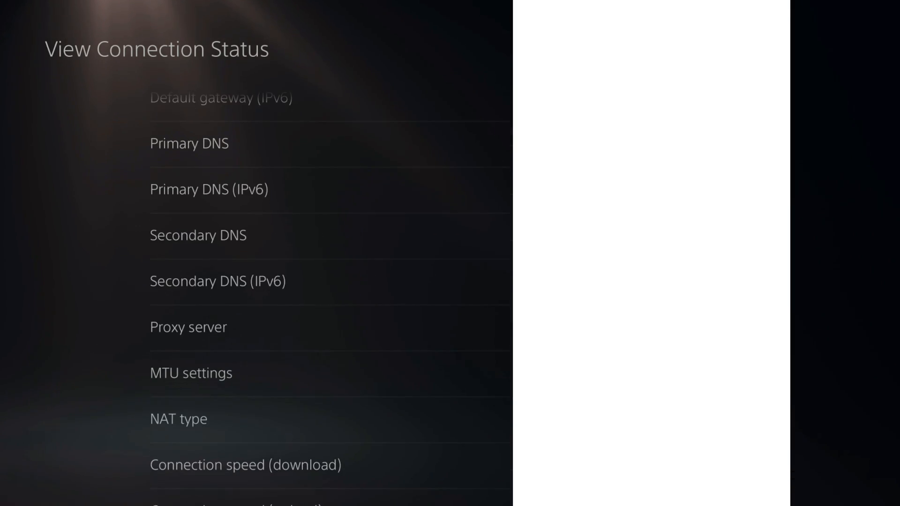
scroll("down", 3)
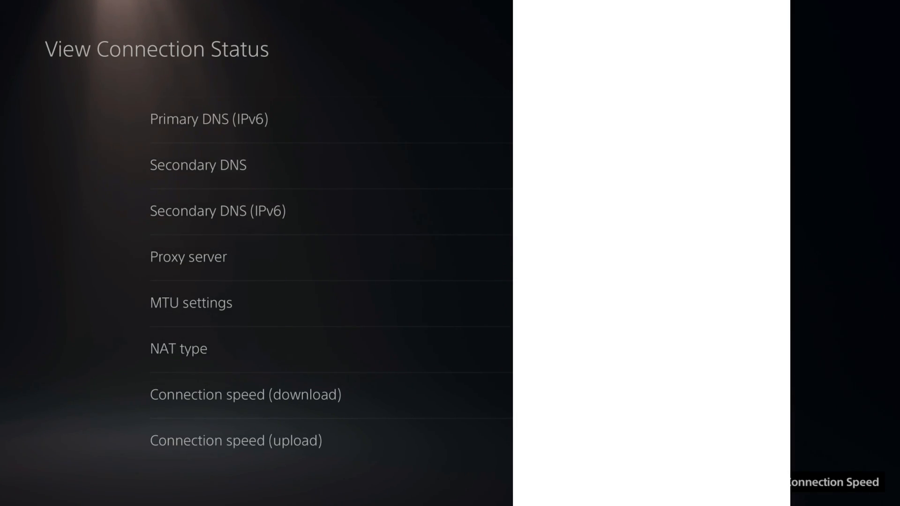
scroll("up", 3)
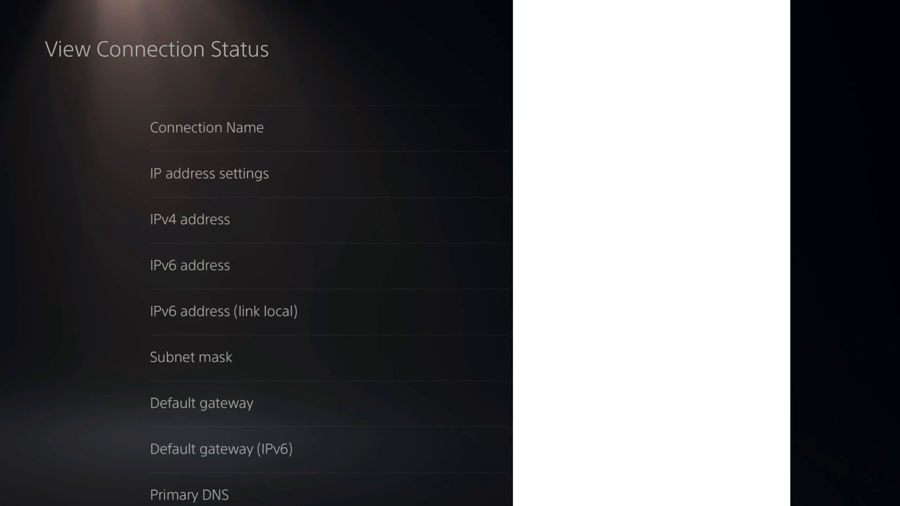
scroll("up", 3)
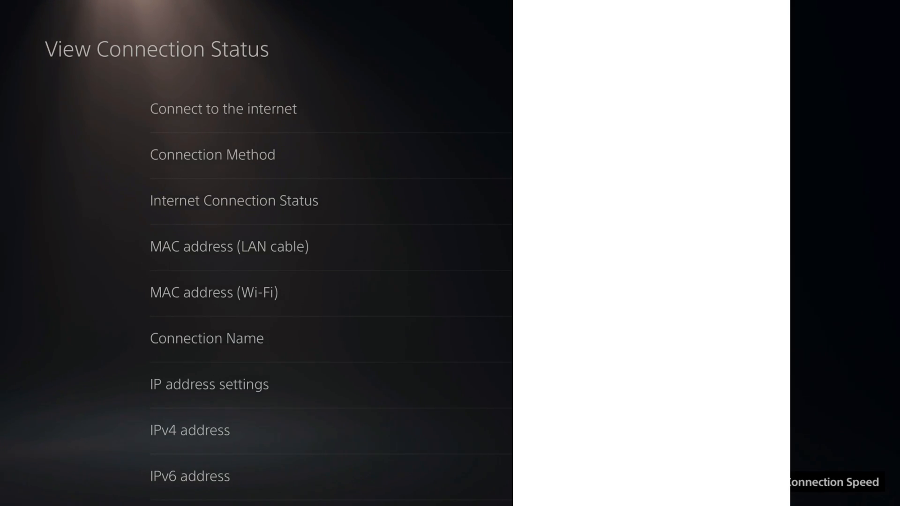
scroll("down", 3)
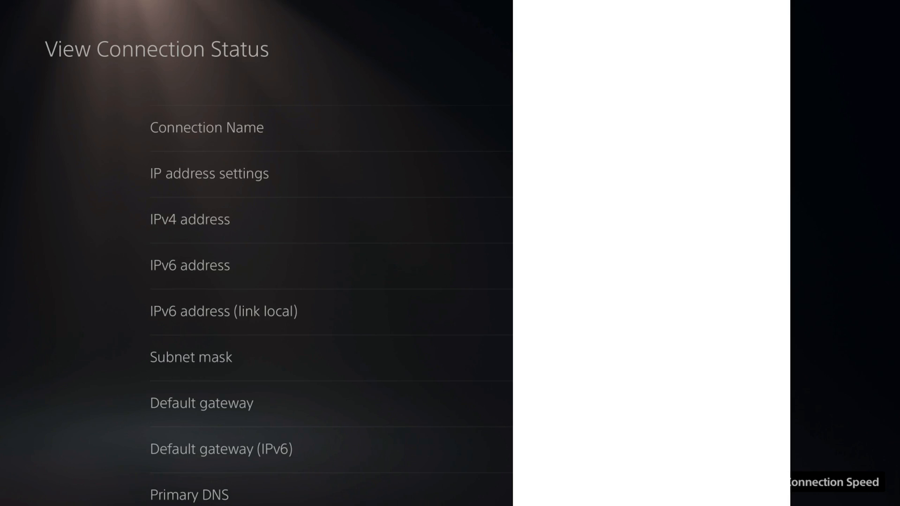
scroll("down", 3)
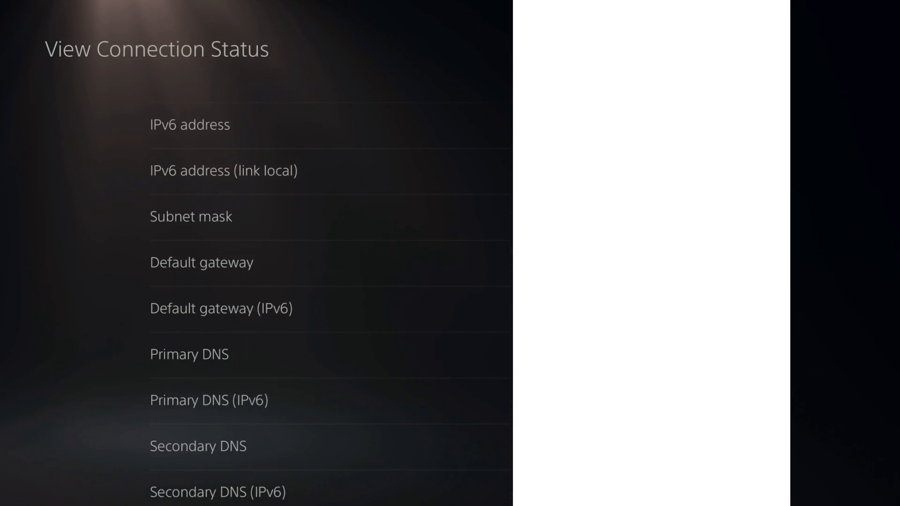
scroll("down", 3)
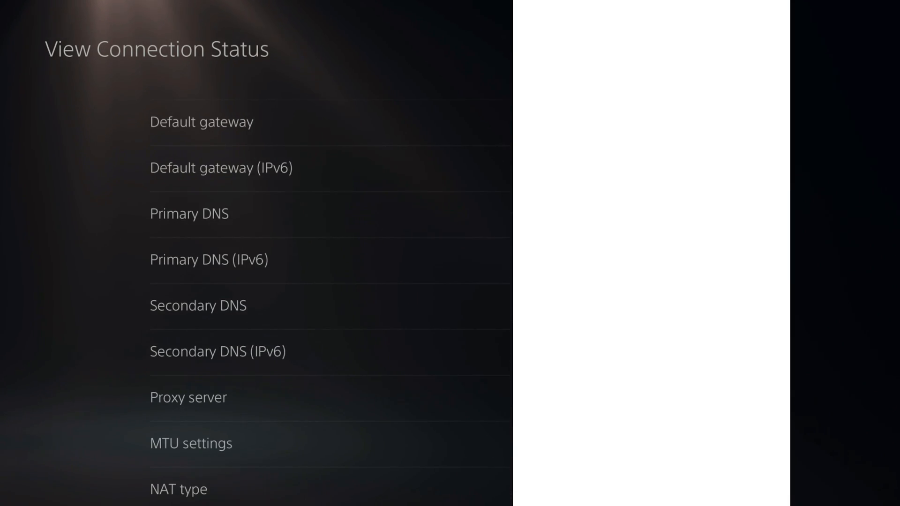
scroll("down", 3)
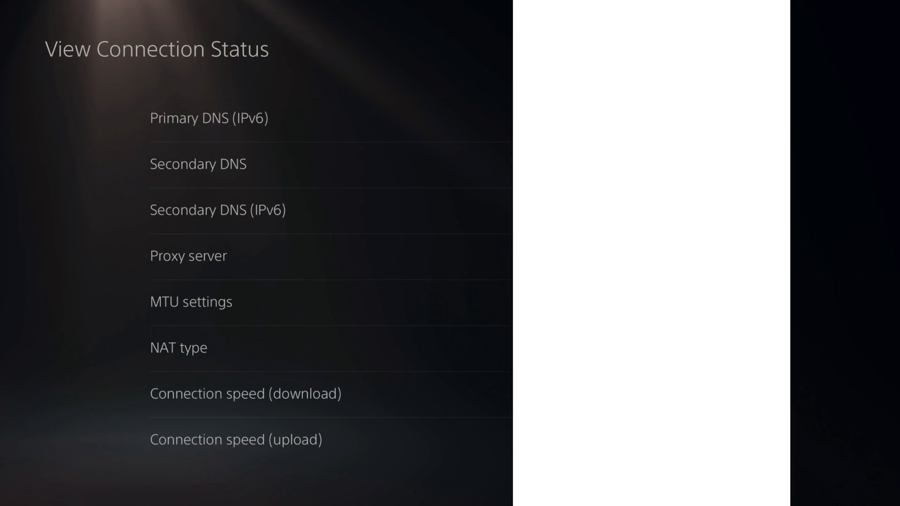
scroll("up", 3)
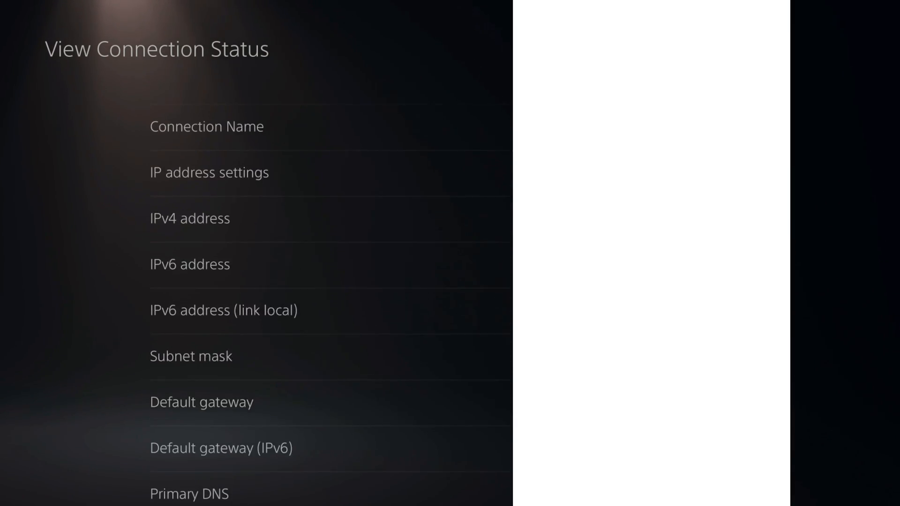
scroll("up", 3)
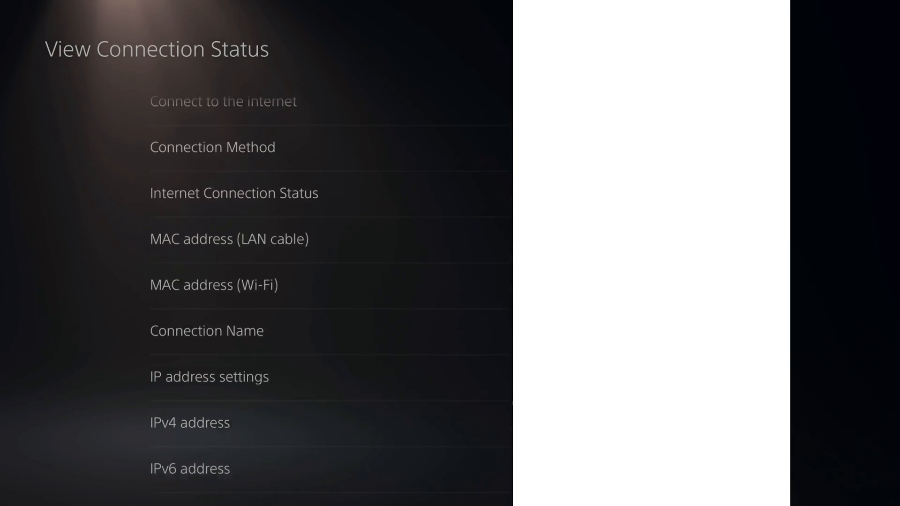